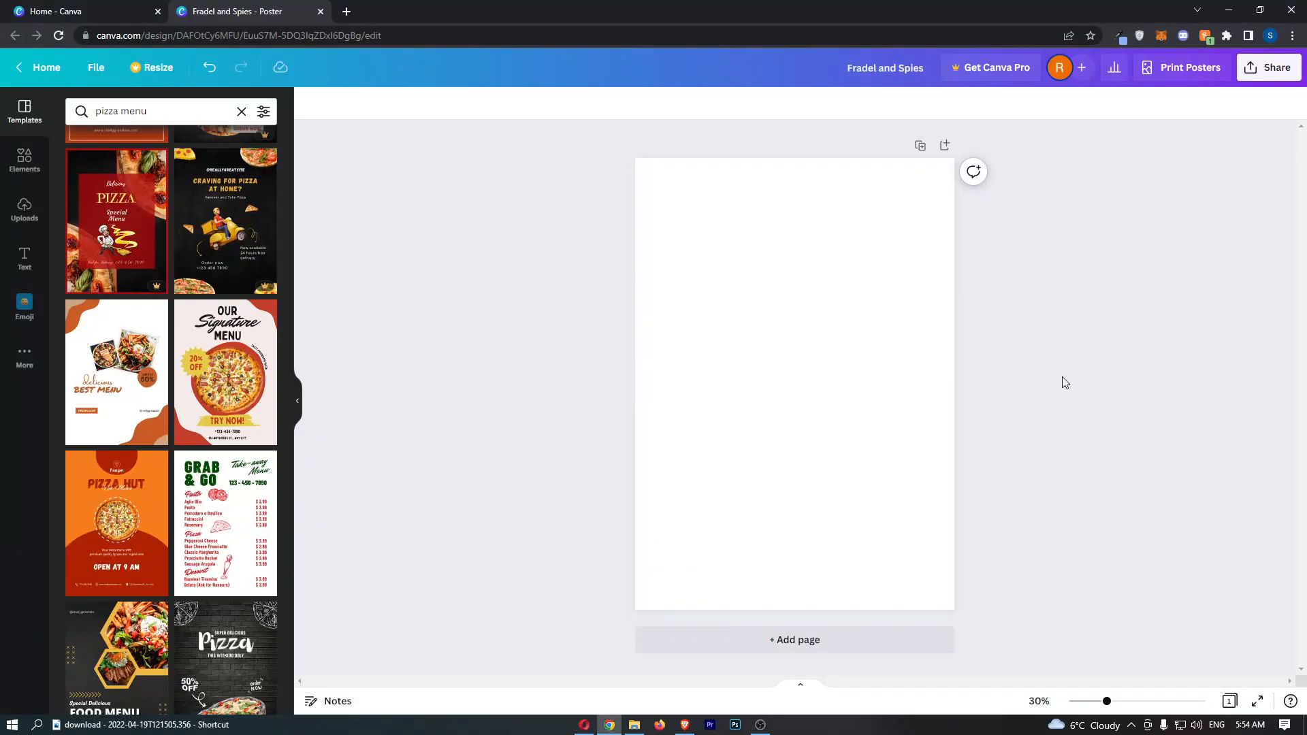
Step: Clear the pizza menu template search so the poster page starts blank
click(242, 112)
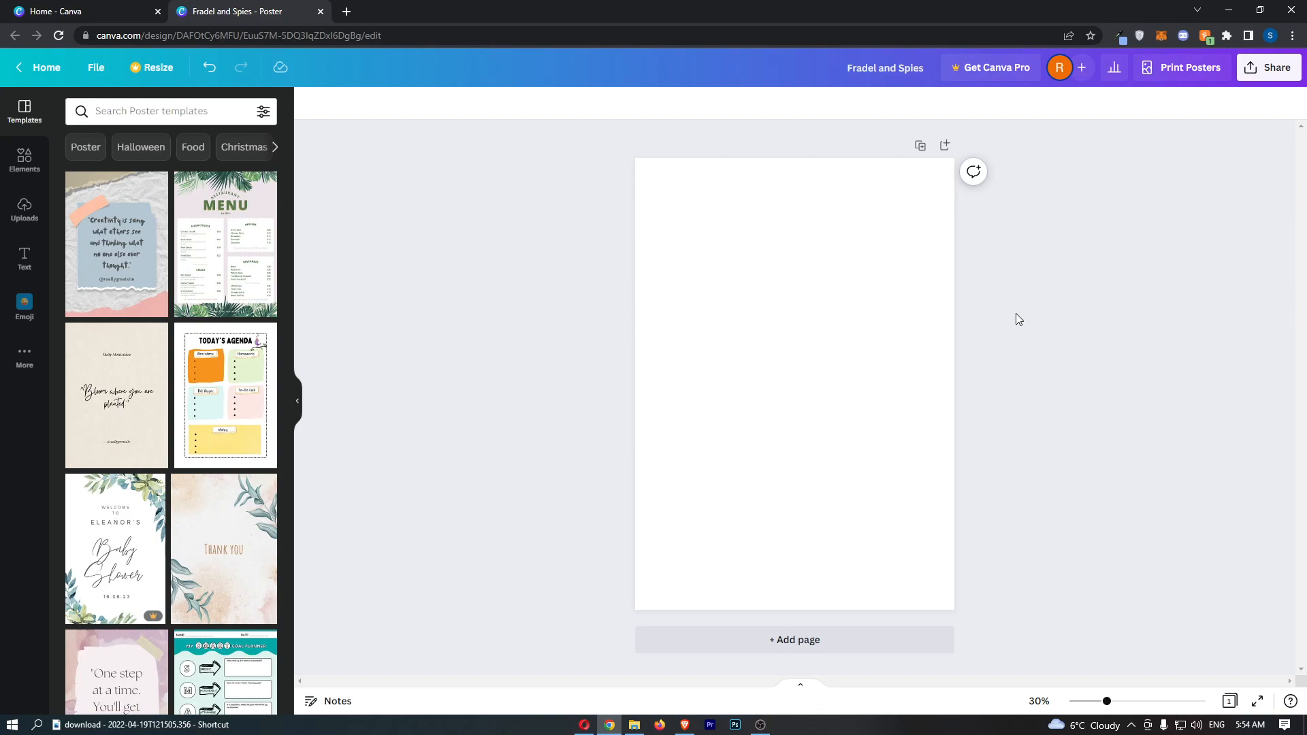
mouse_move(139, 211)
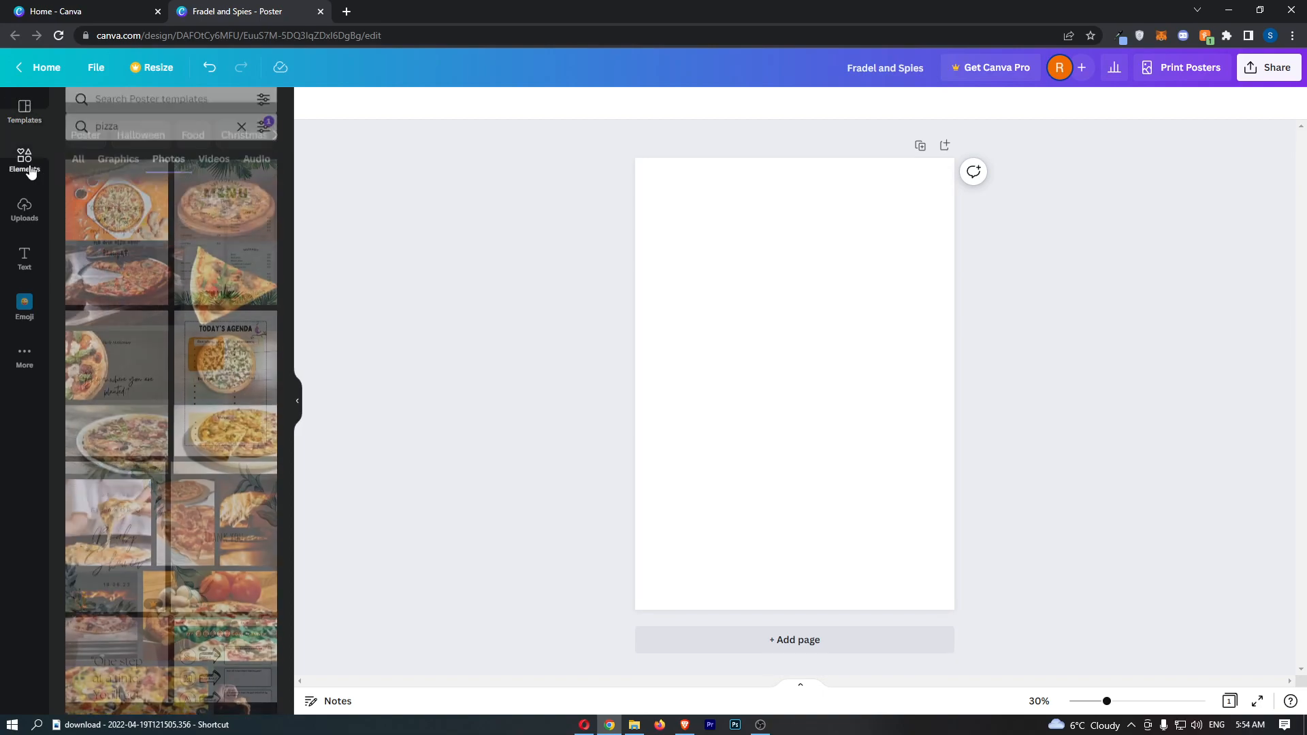
Step: Search the elements for 'frame' and browse the All results down to the photo frame shapes
click(136, 127)
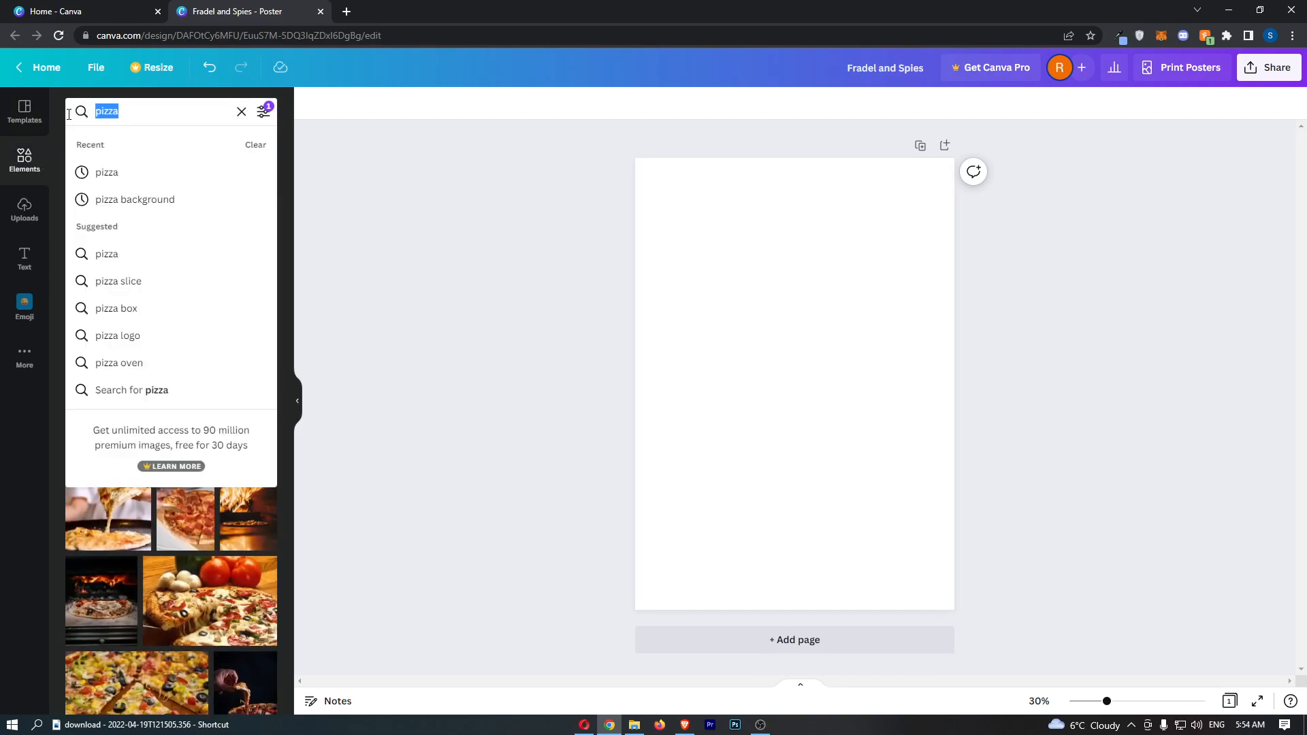
text(frame)
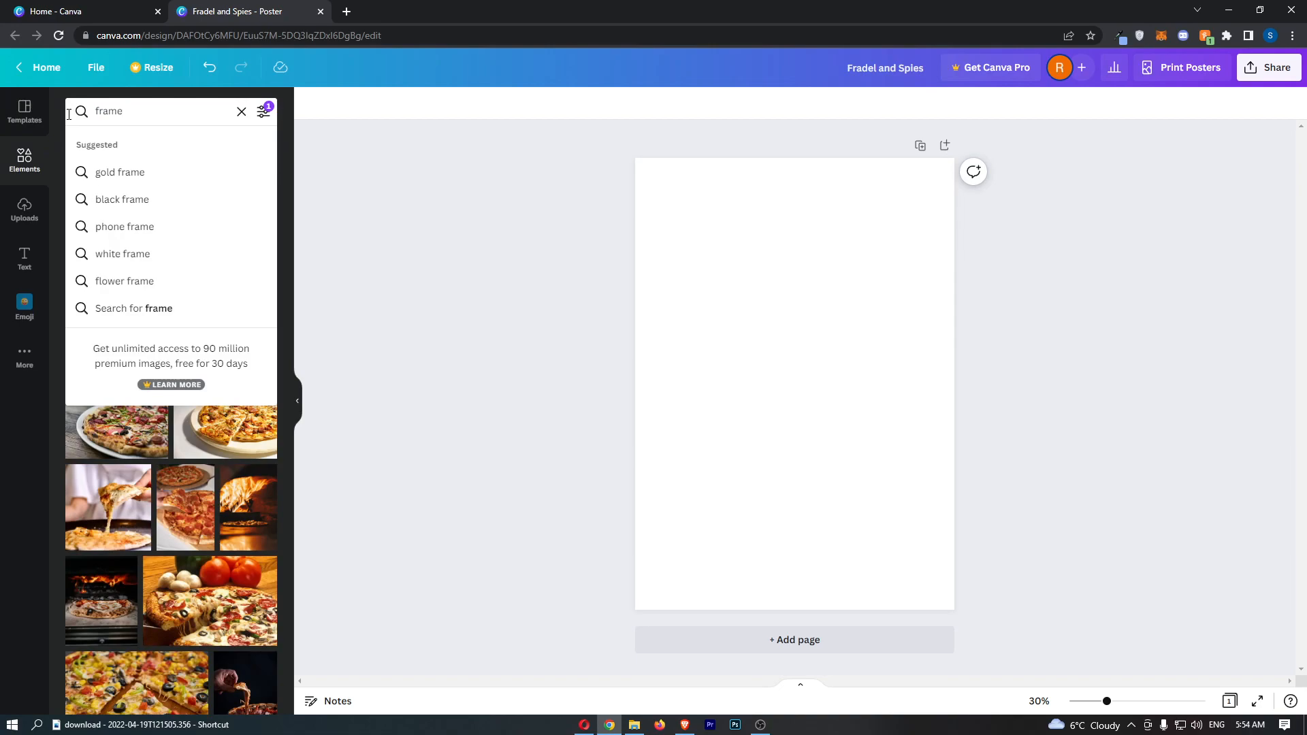
click(117, 144)
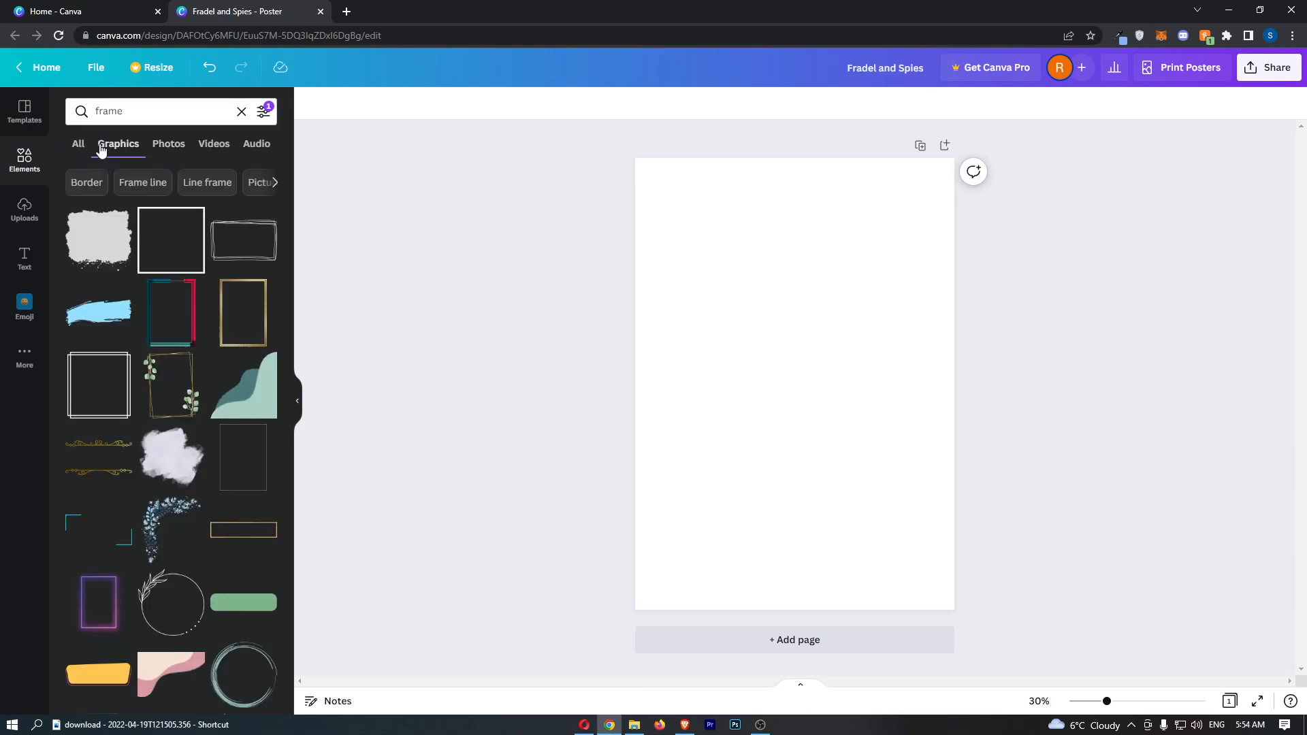
click(78, 144)
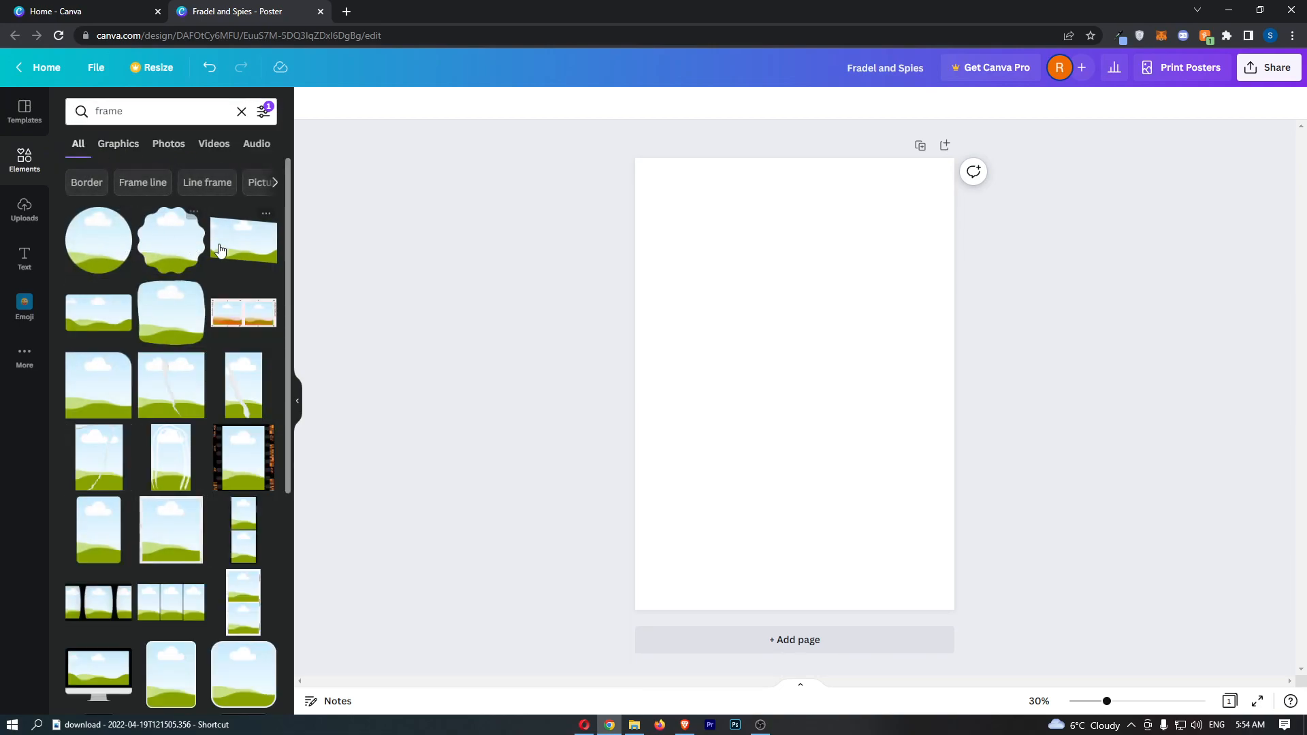
mouse_move(136, 302)
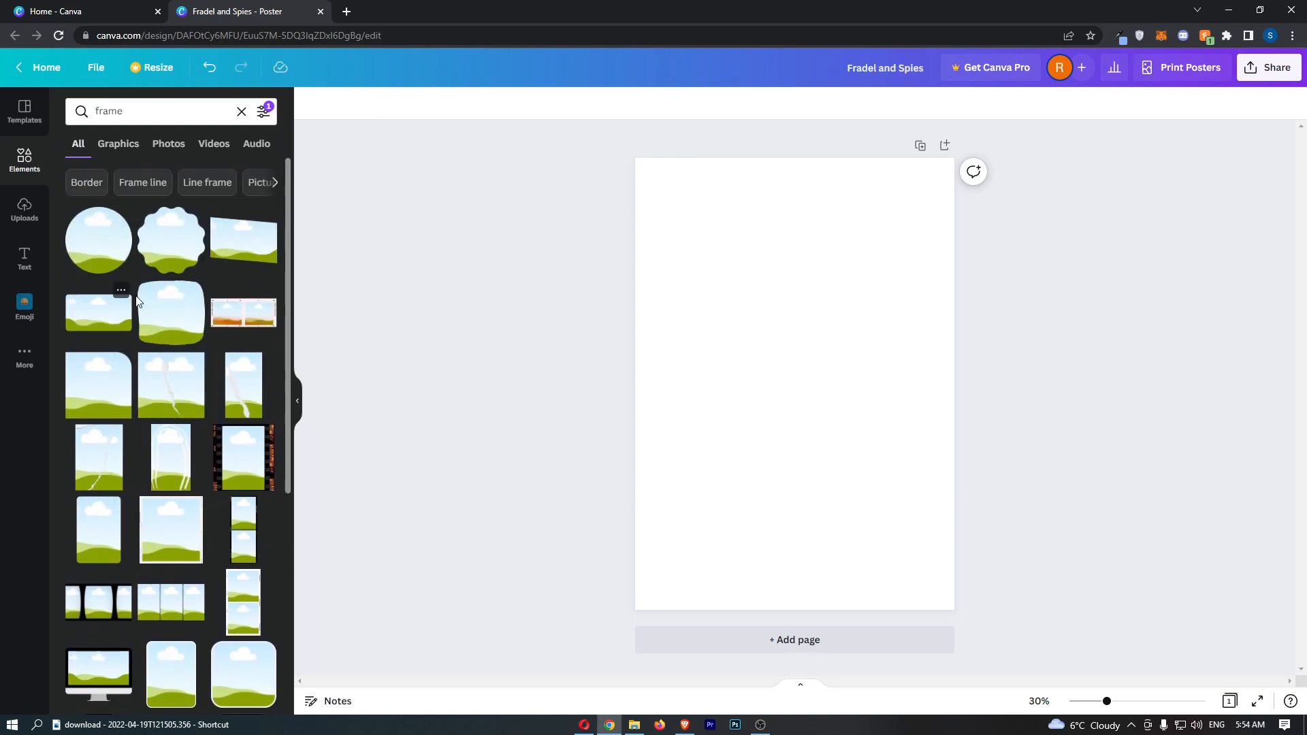
scroll(down, 3)
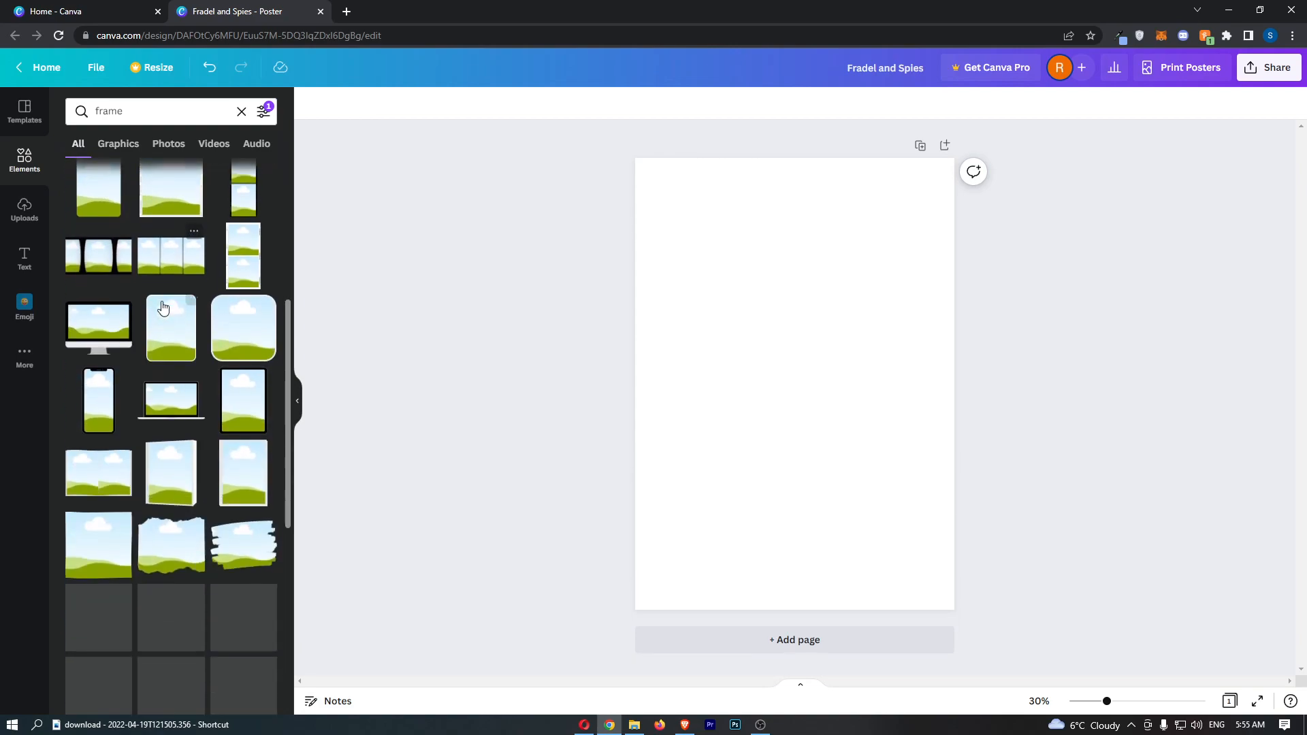
scroll(down, 3)
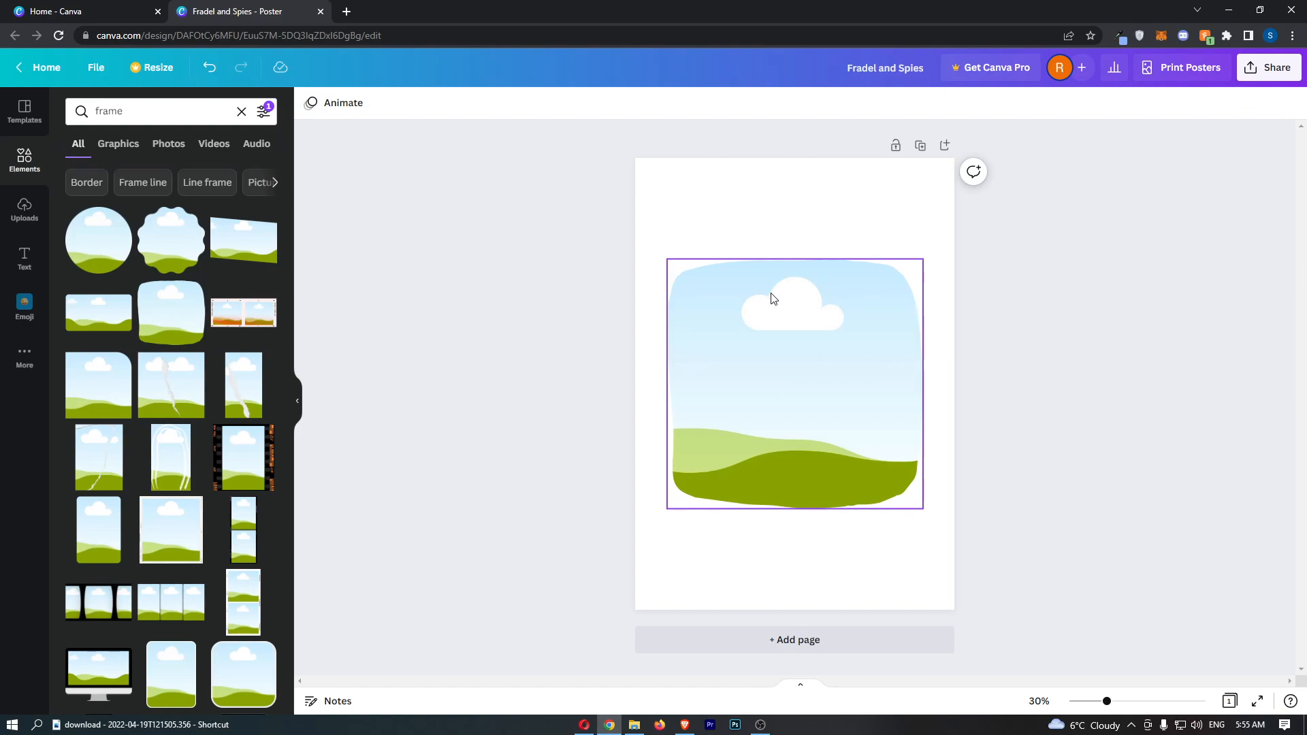
Step: Fill the rounded blob frame on the poster with the uploaded puppies photo
click(23, 204)
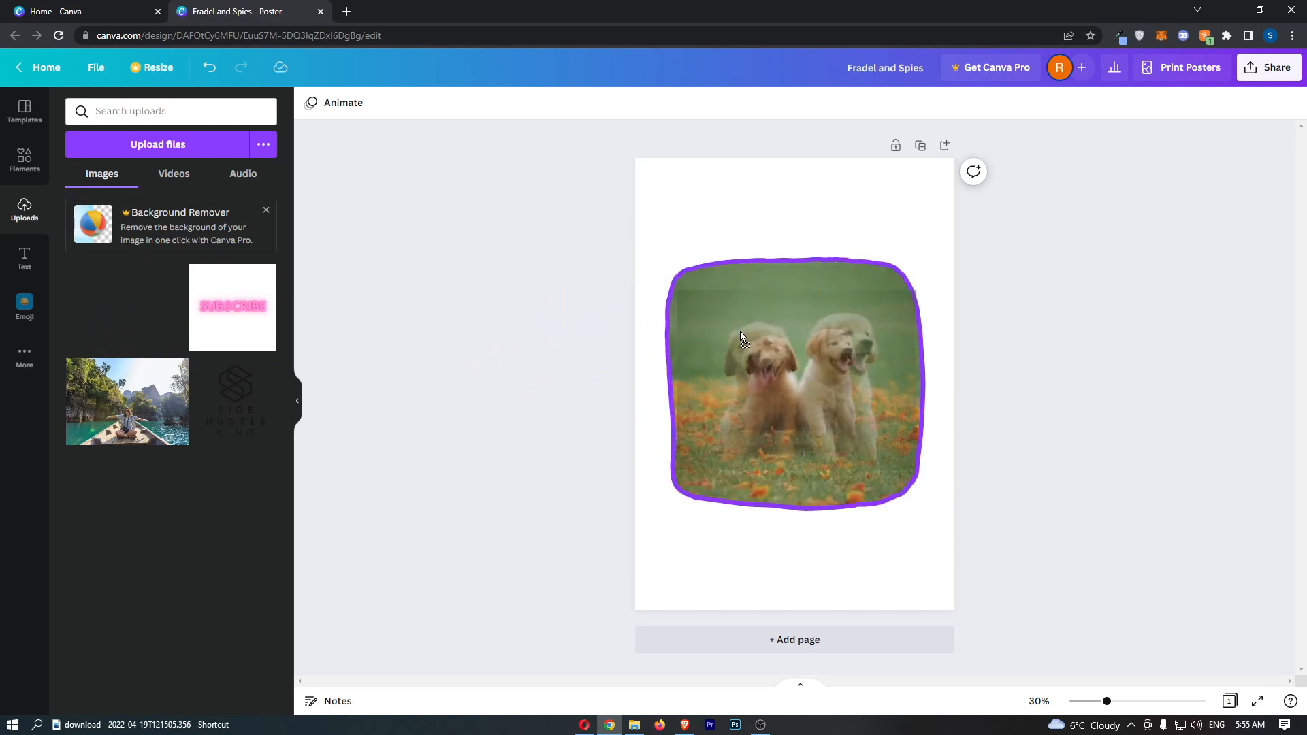
Step: Shrink the puppies frame toward the lower left and add a phone-mockup frame from the uploads
click(1097, 329)
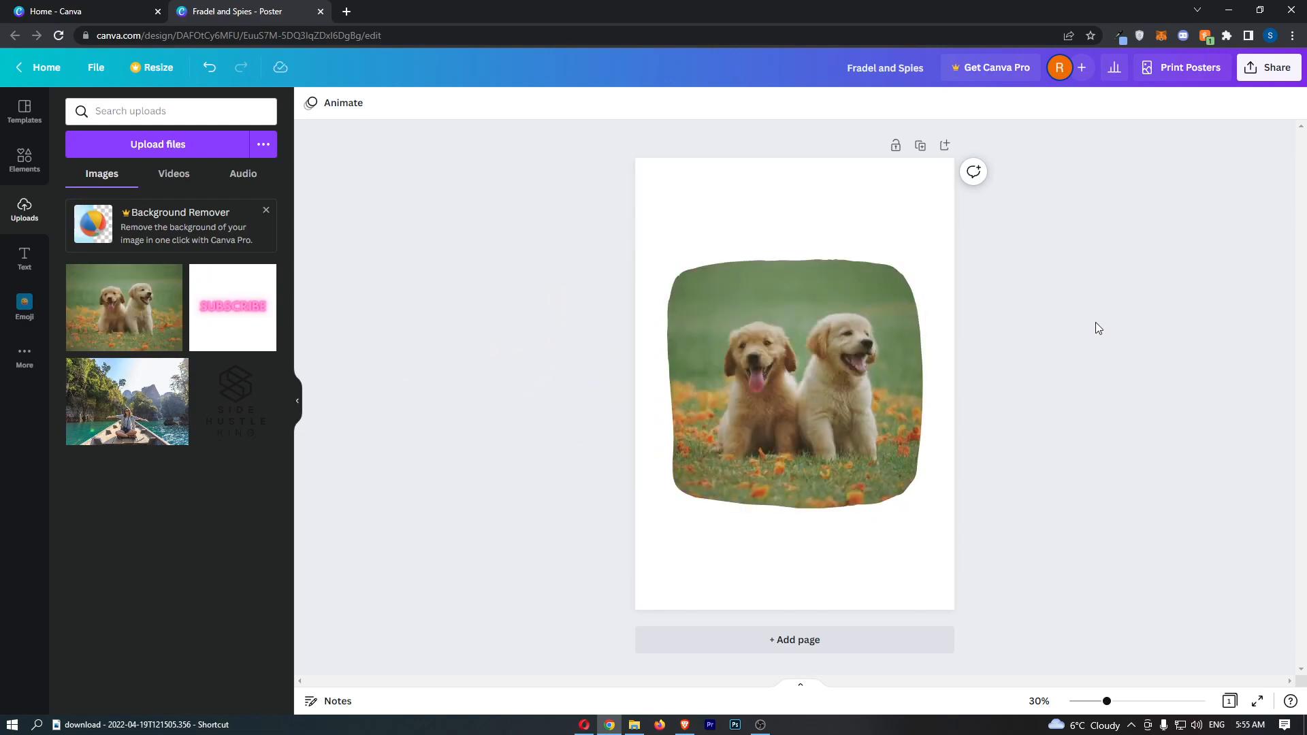
click(727, 294)
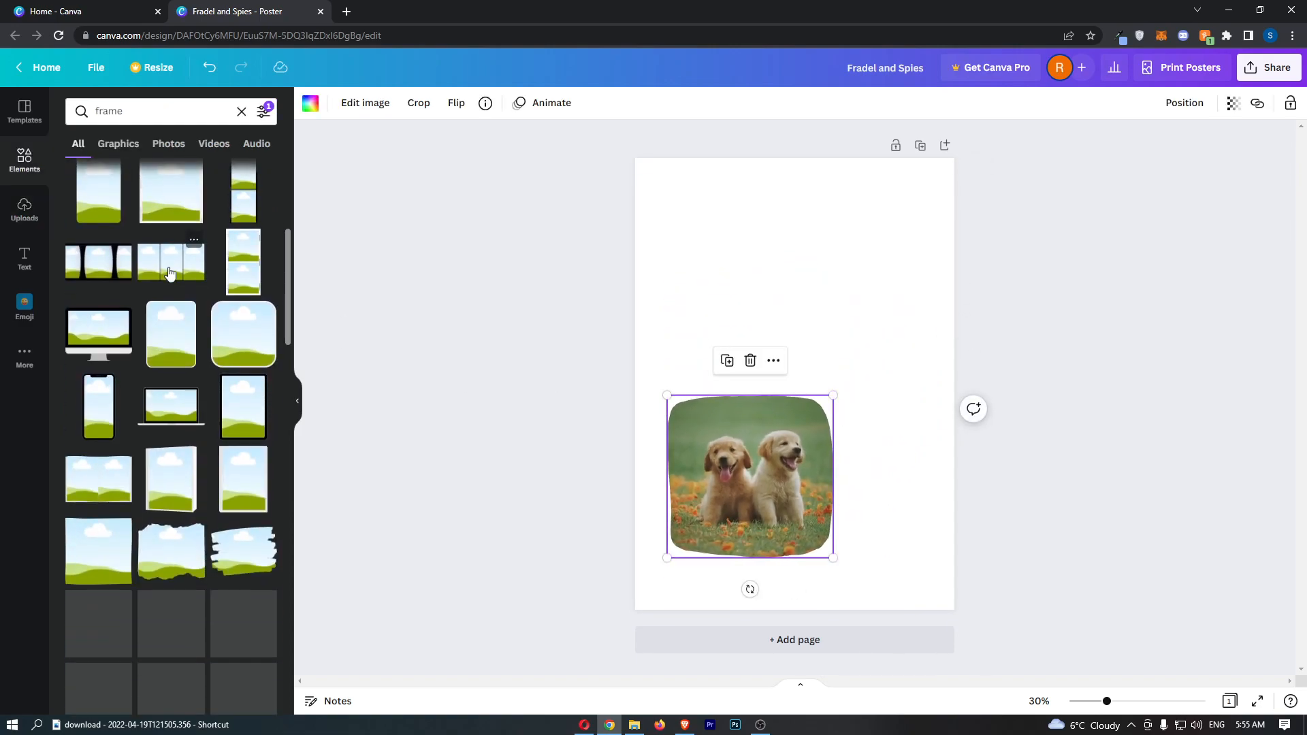
scroll(down, 3)
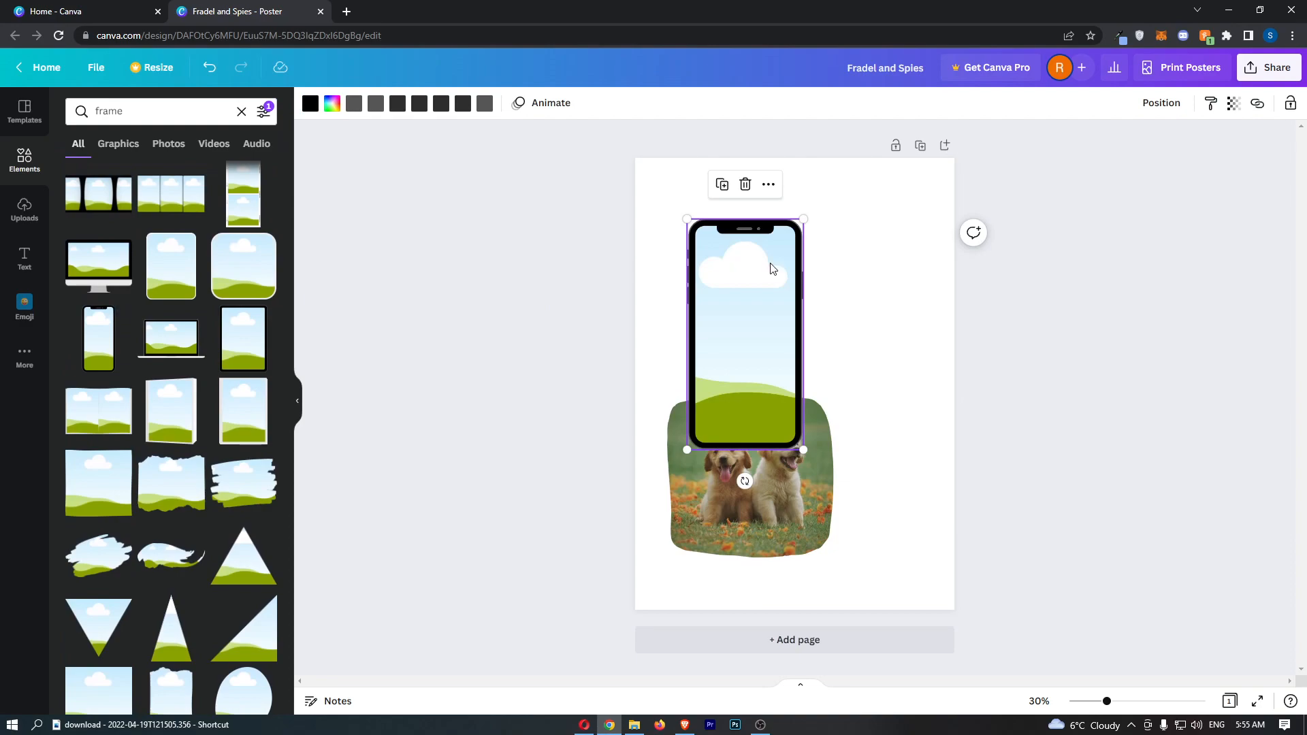
click(24, 205)
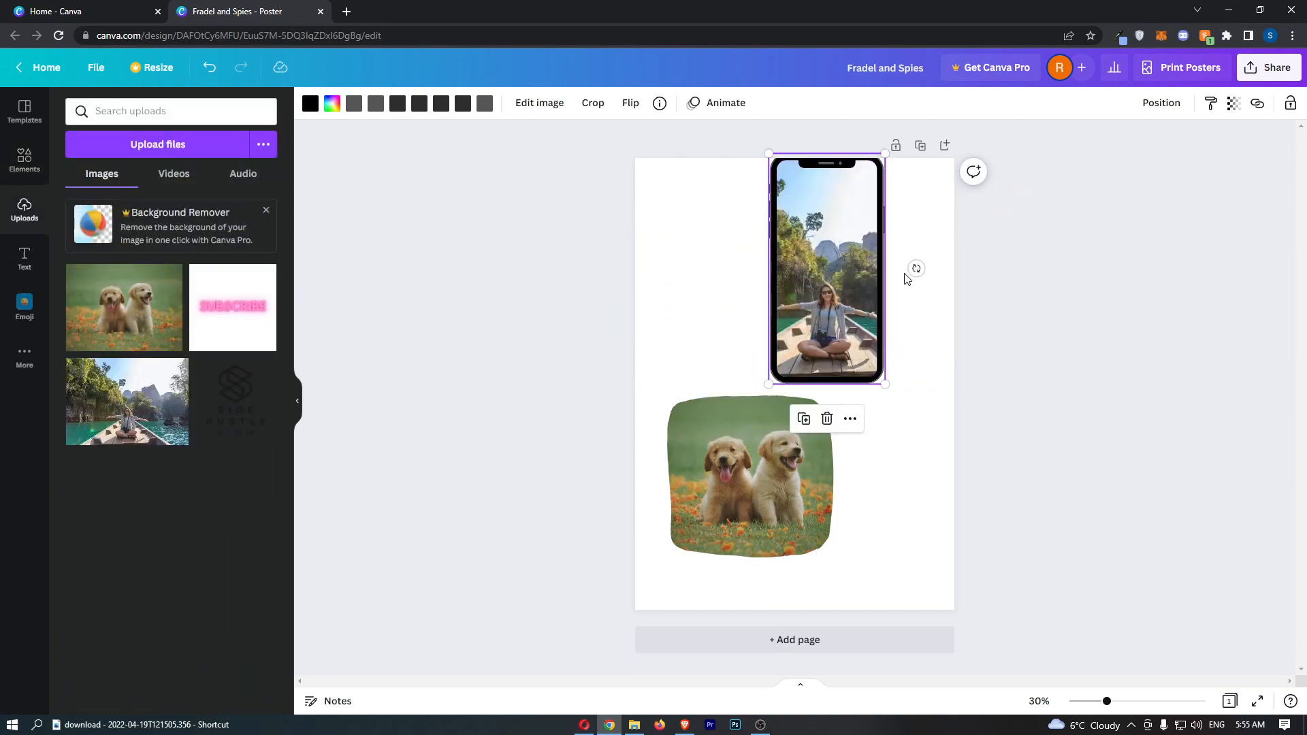
Step: Move the travel-photo phone frame to the upper right of the poster
drag(825, 268, 870, 298)
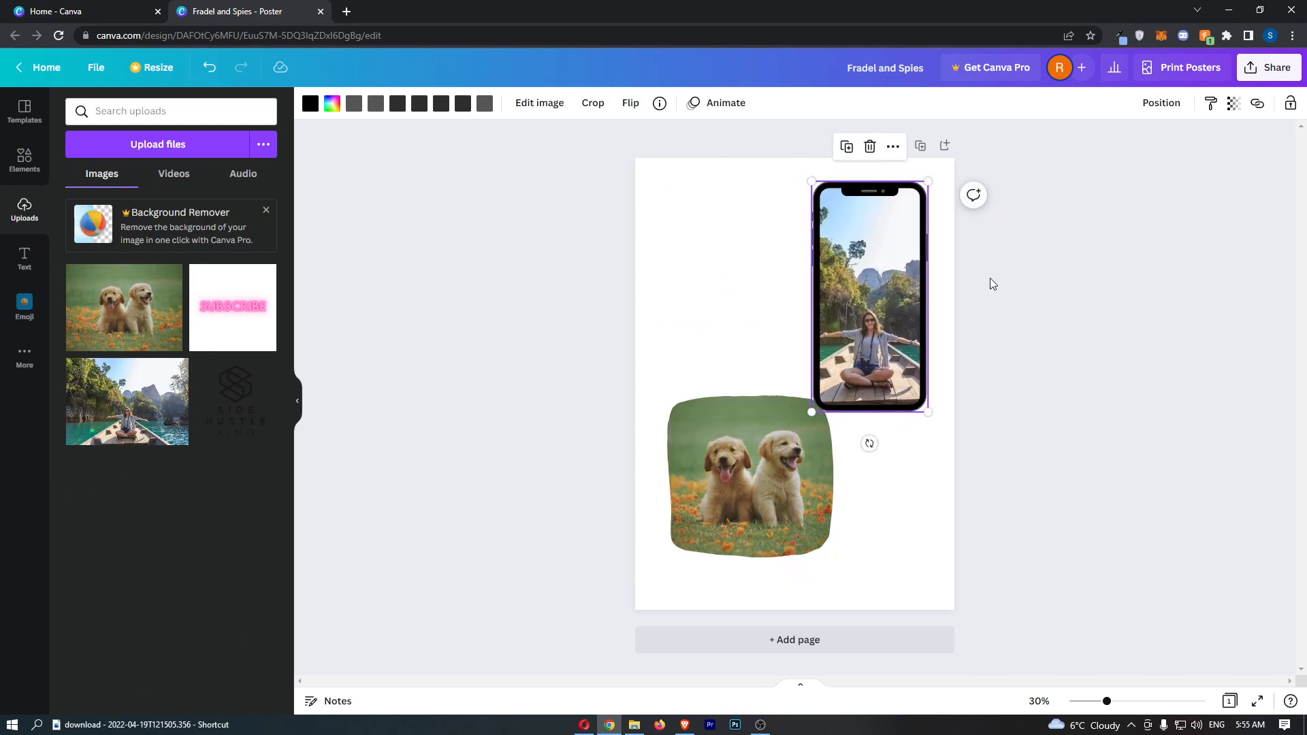